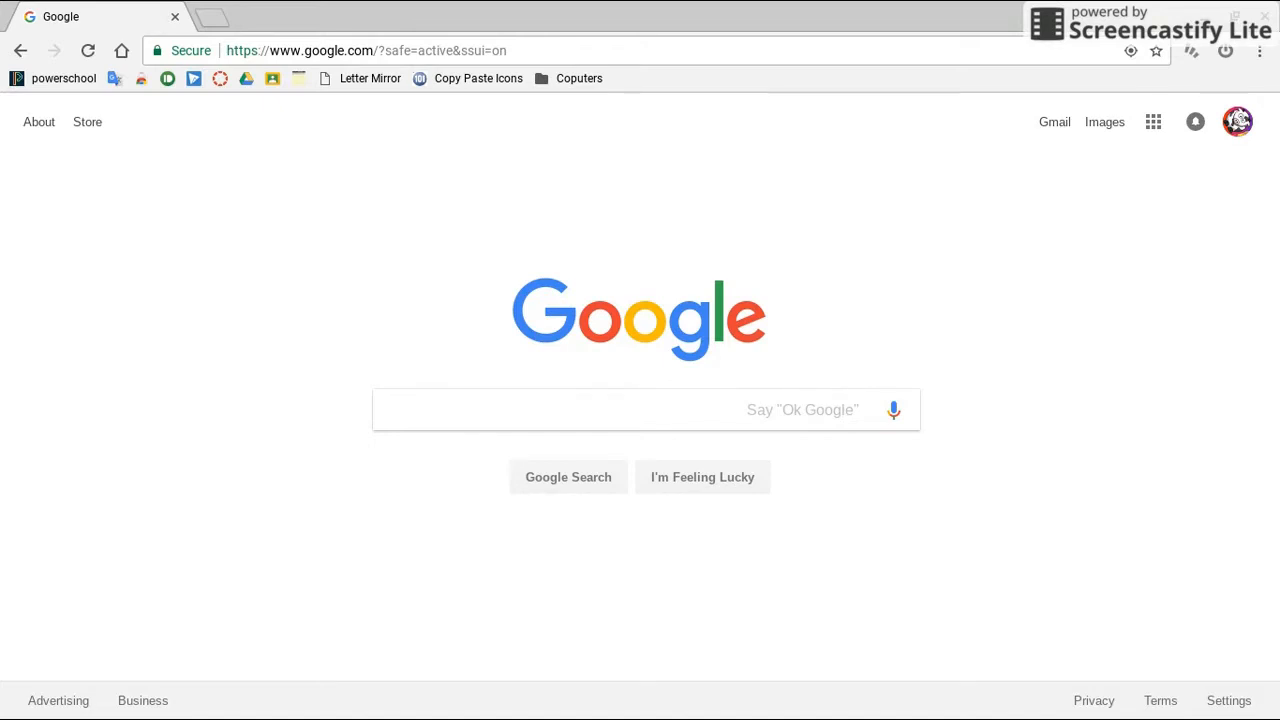
mouse_move(232, 122)
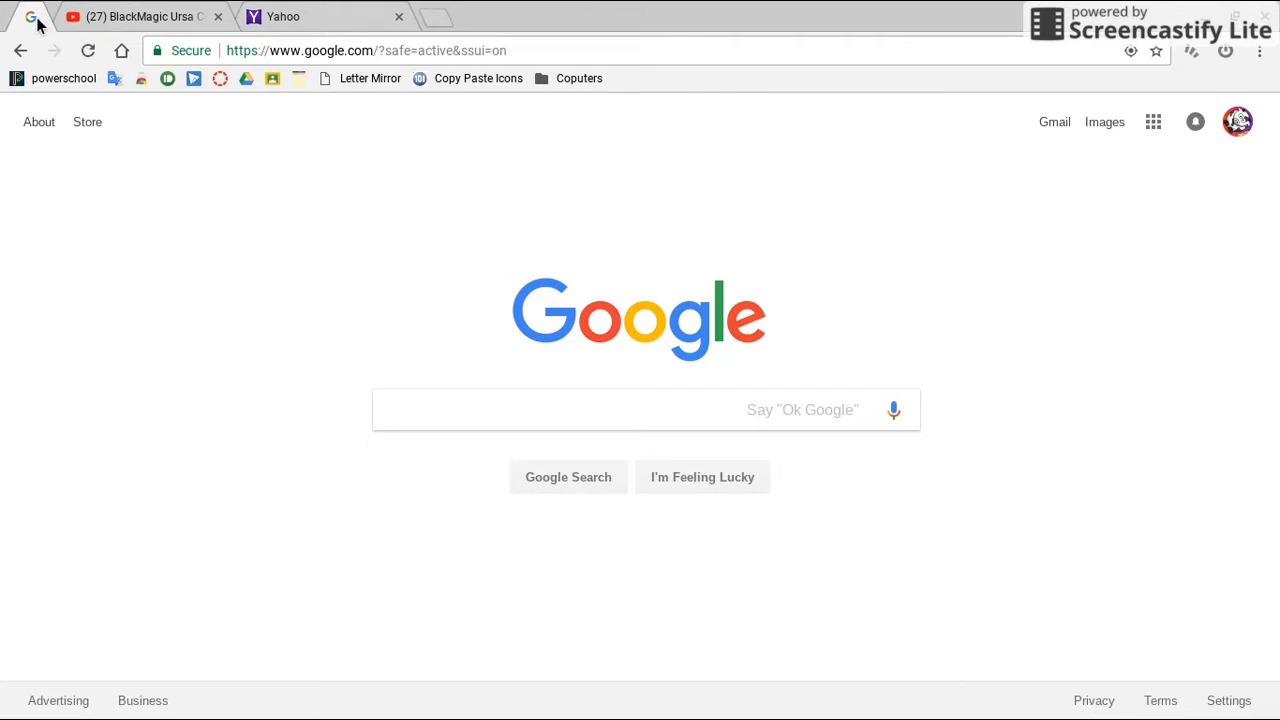
mouse_move(162, 188)
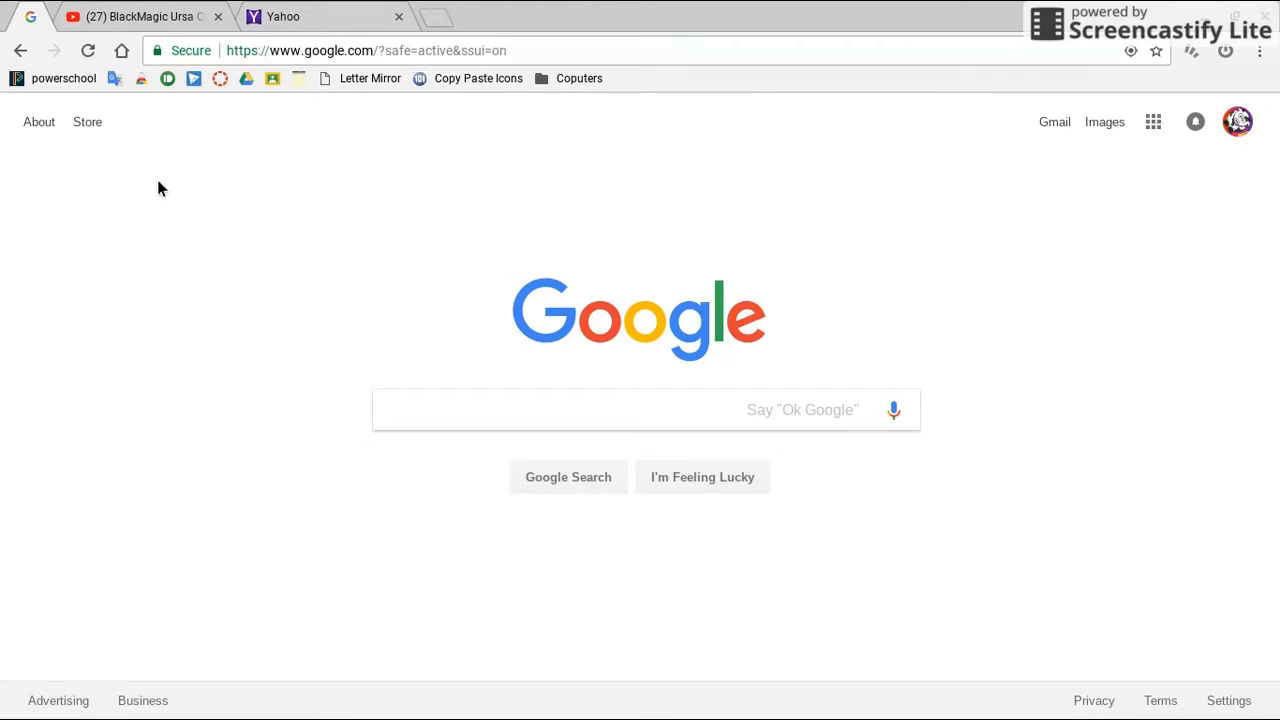
- Play the BlackMagic Ursa green-screen video on YouTube and mute its tab
click(140, 16)
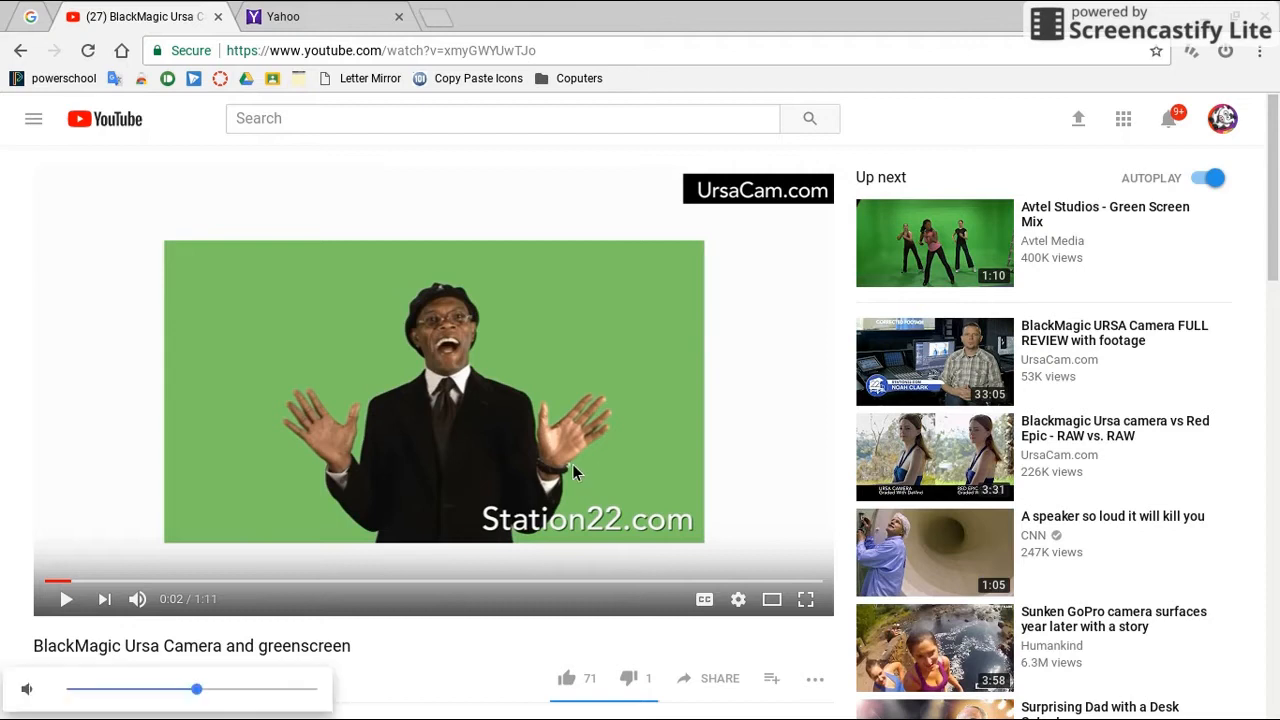
click(66, 600)
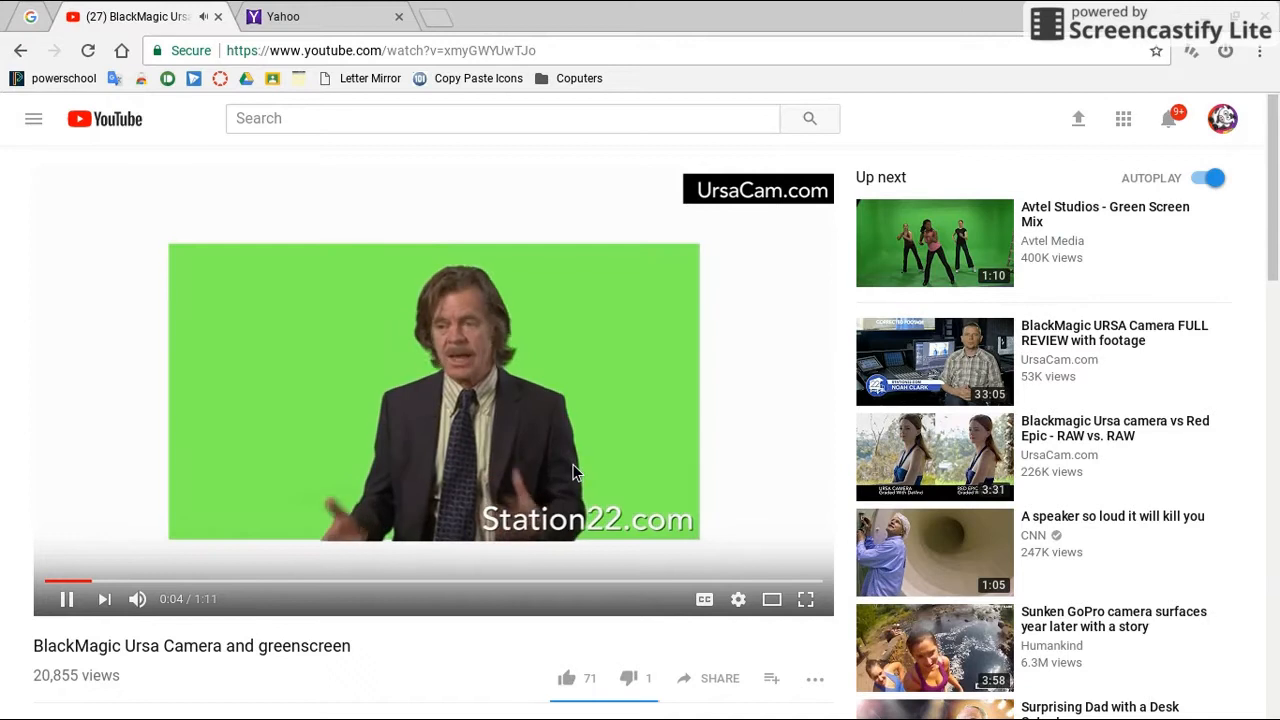
right_click(130, 16)
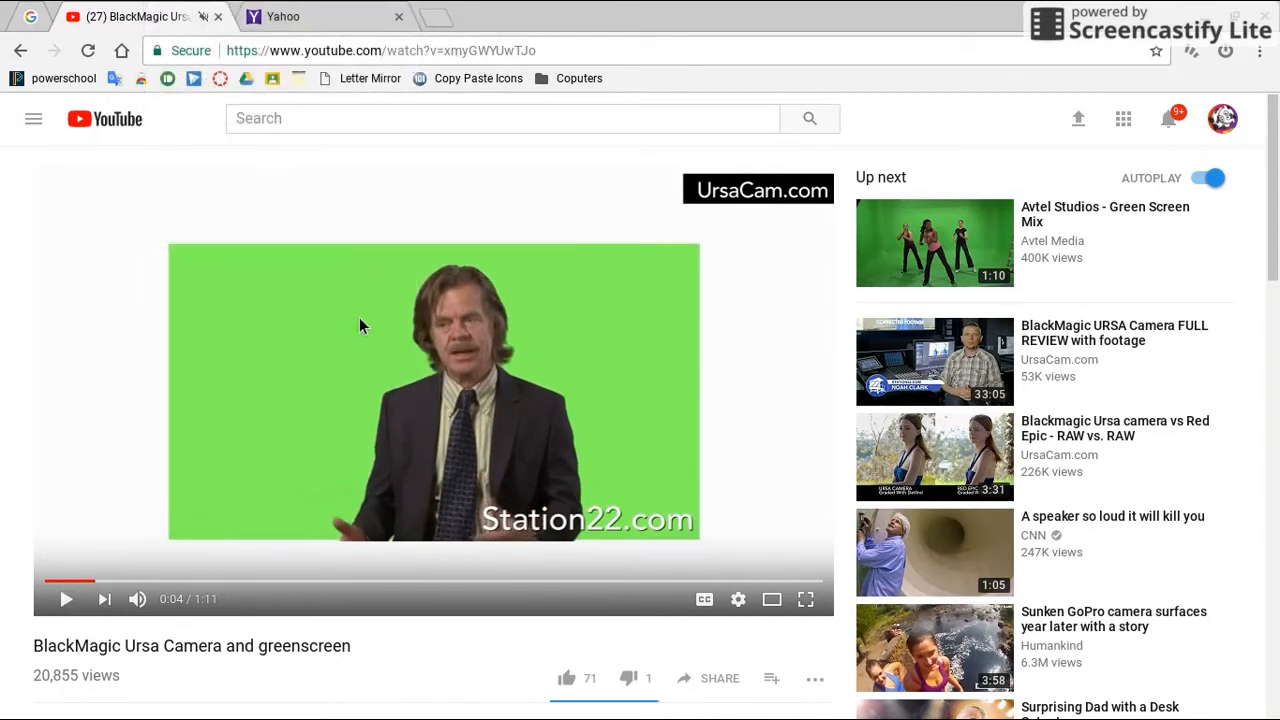
click(66, 598)
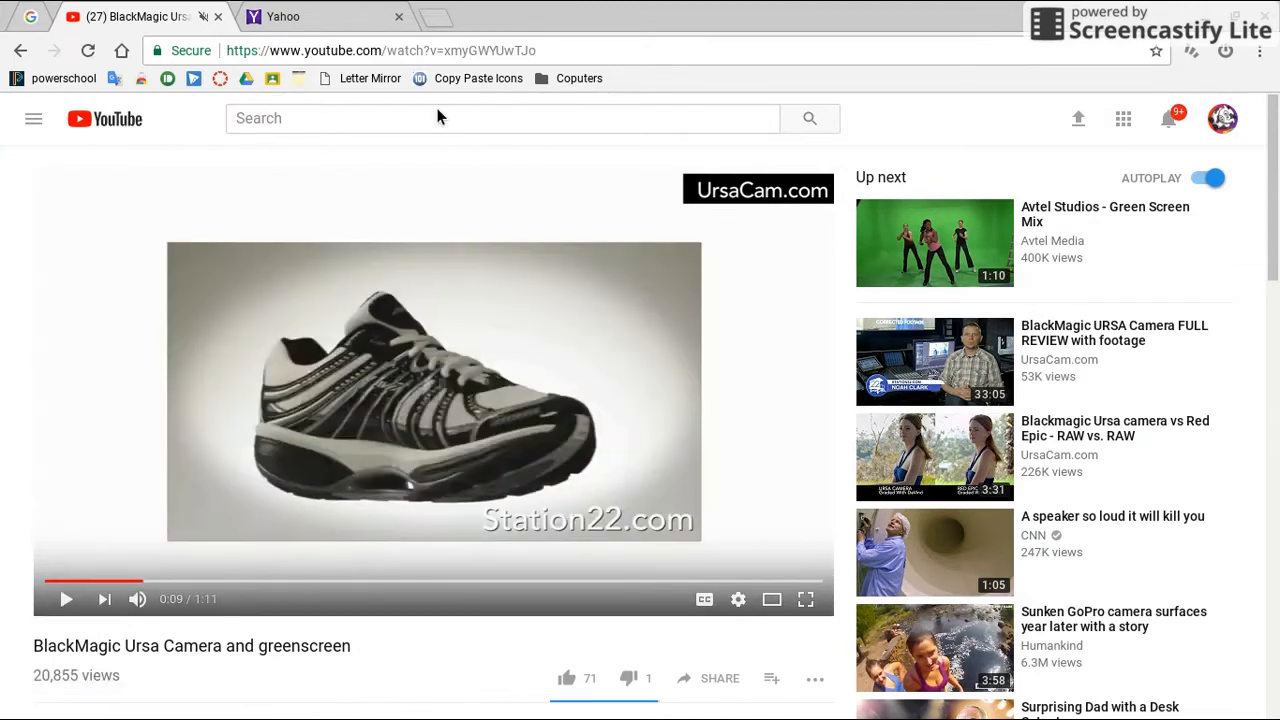
- Unmute the YouTube tab and go back to the pinned Google tab
right_click(130, 16)
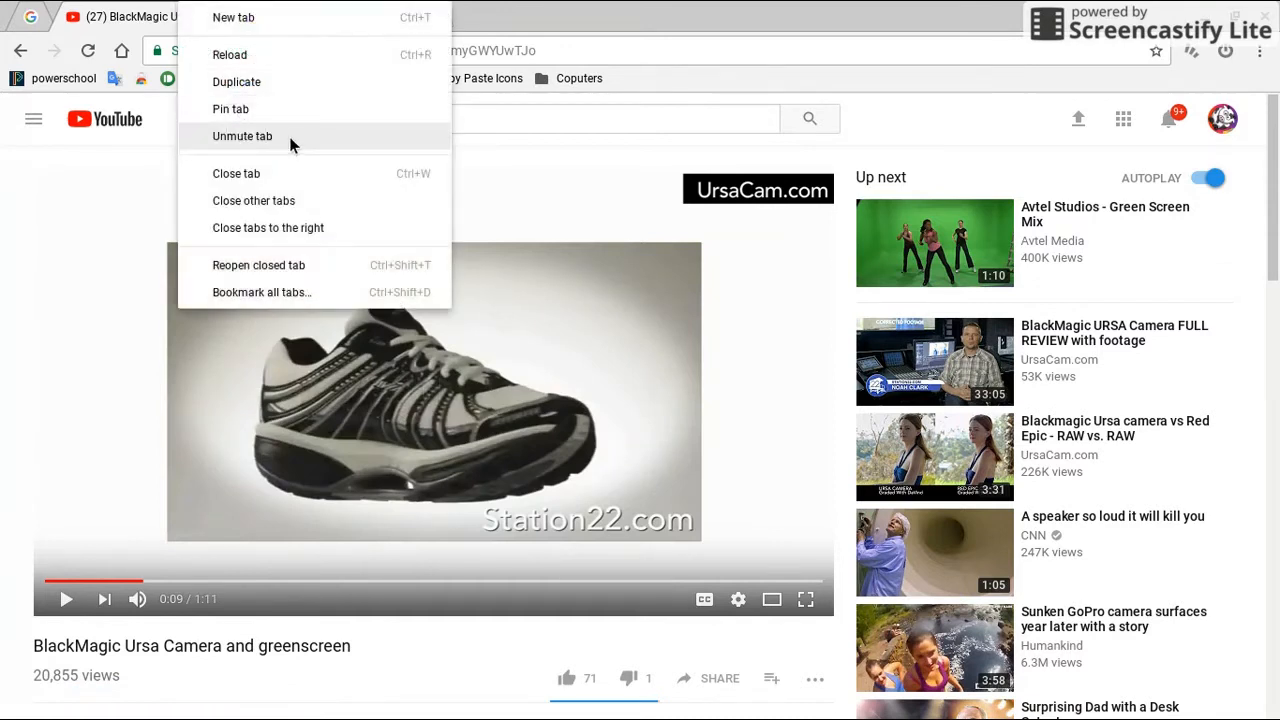
click(232, 16)
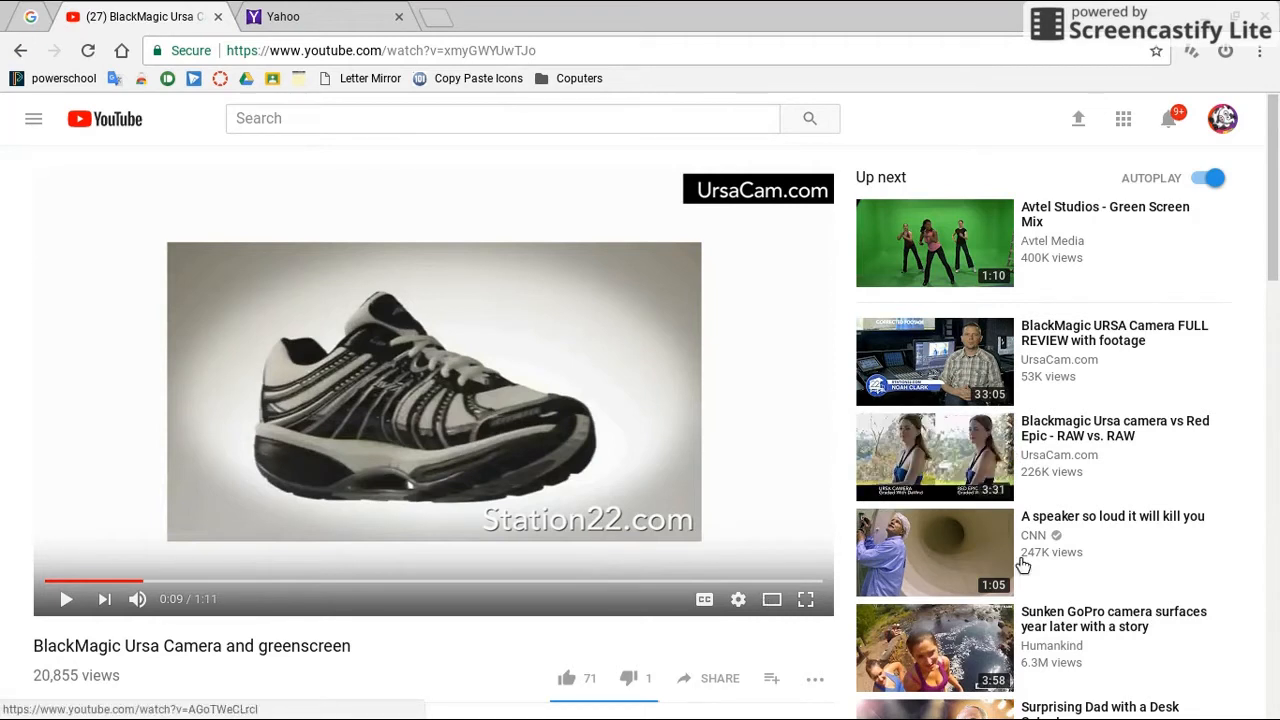
mouse_move(1024, 504)
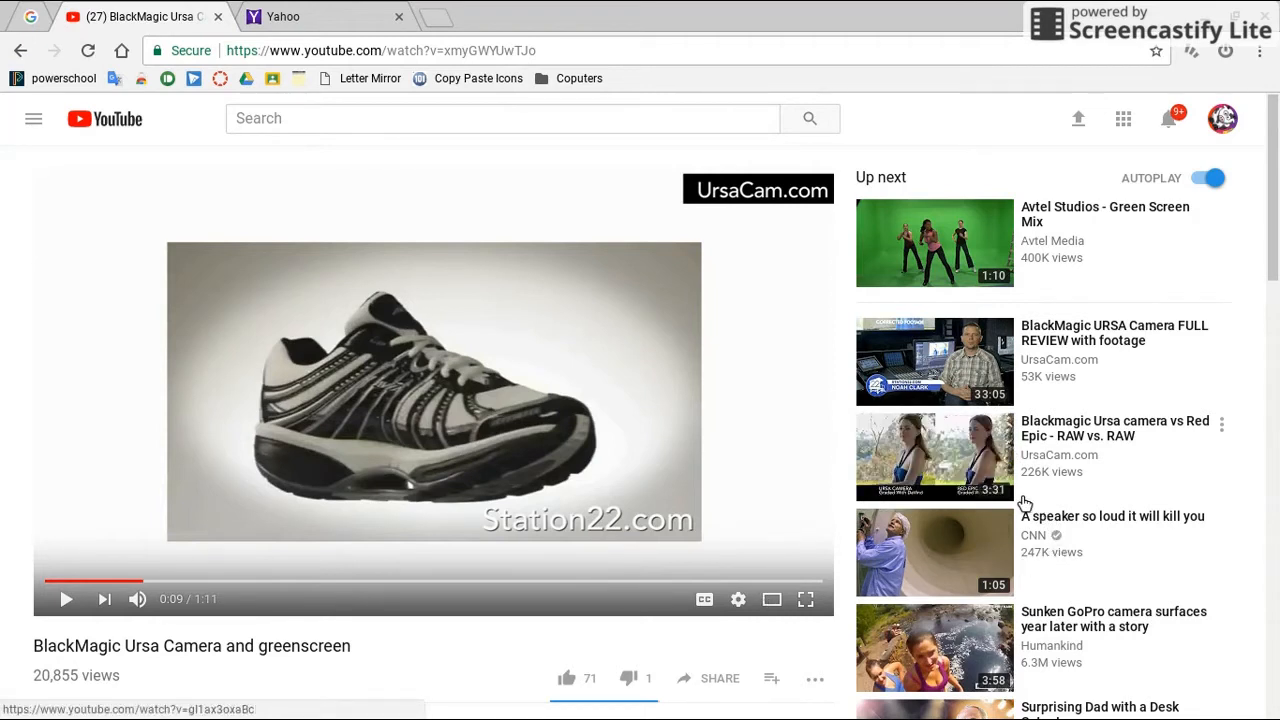
click(136, 598)
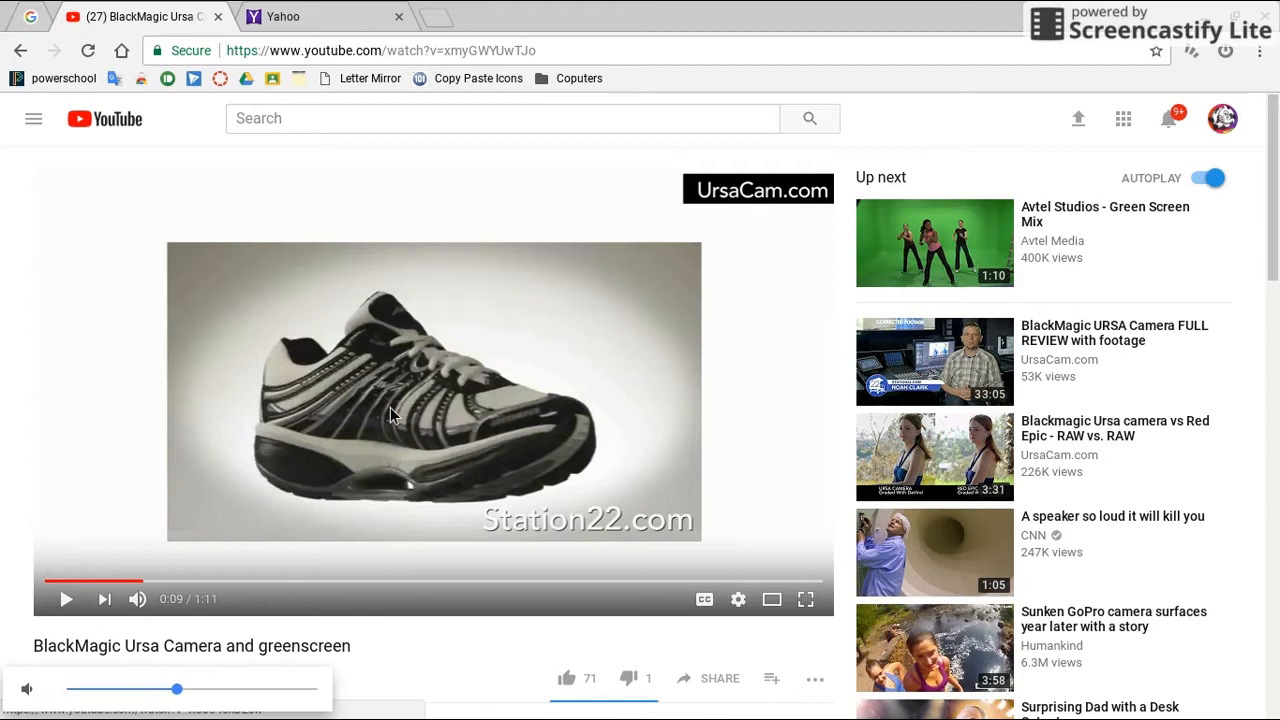
click(66, 598)
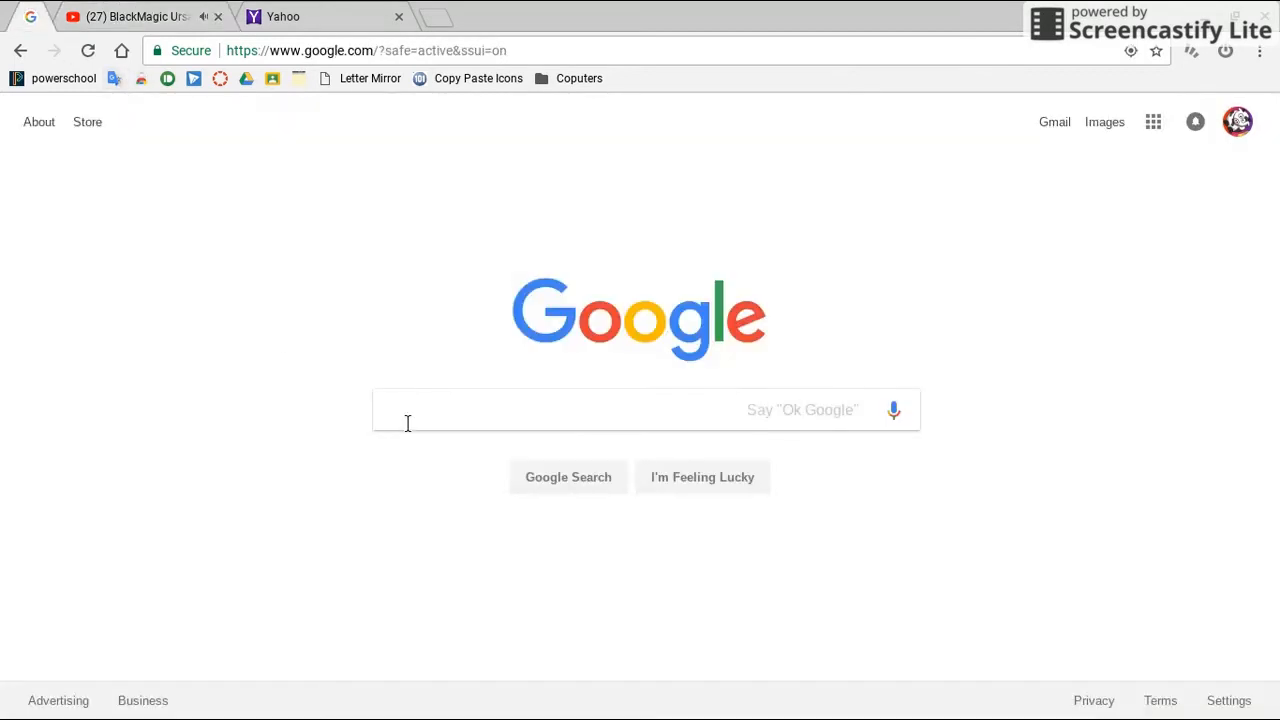
mouse_move(320, 420)
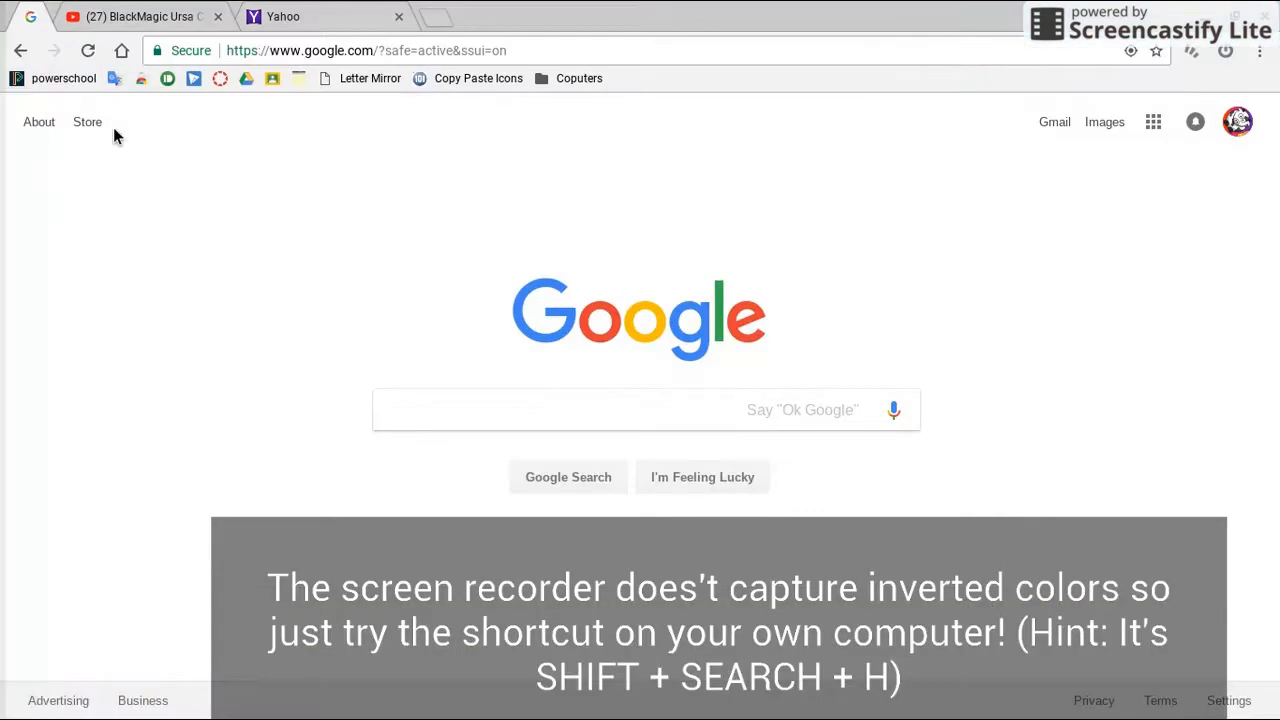
- Make the Yahoo homepage the active tab
click(290, 16)
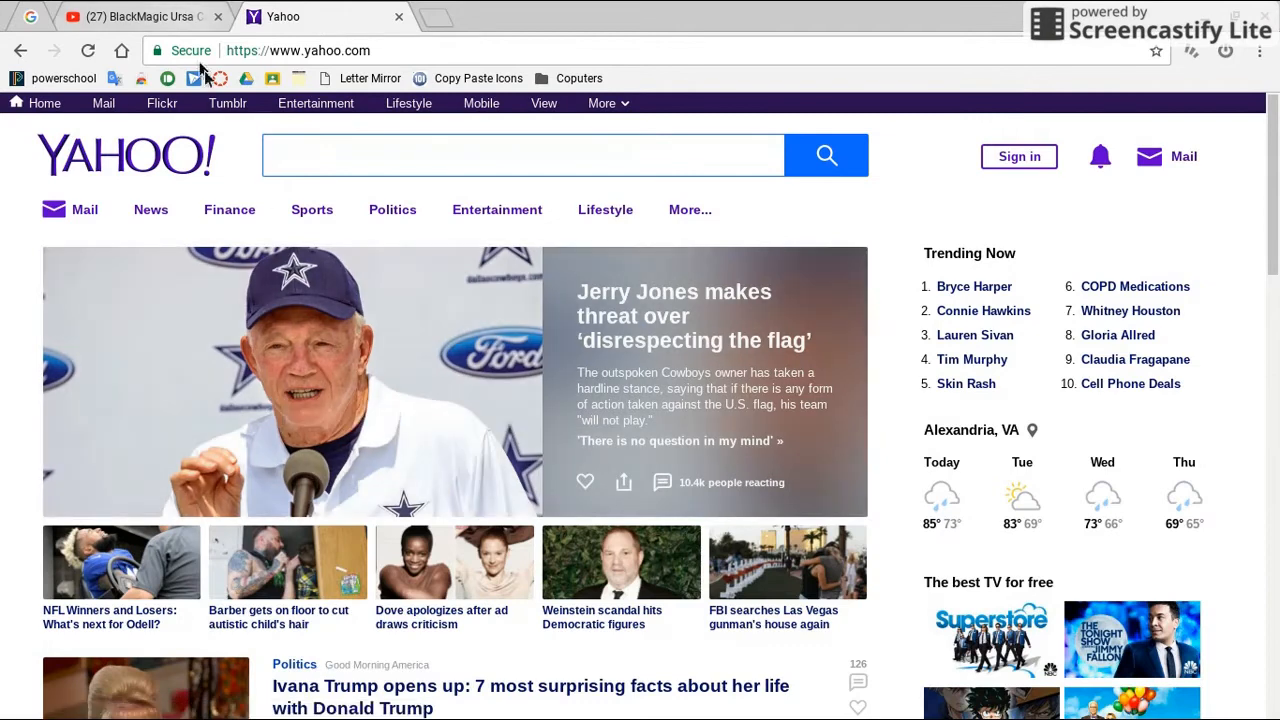
- Scroll the Yahoo page, visit the YouTube tab, then return to Yahoo
scroll(down, 3)
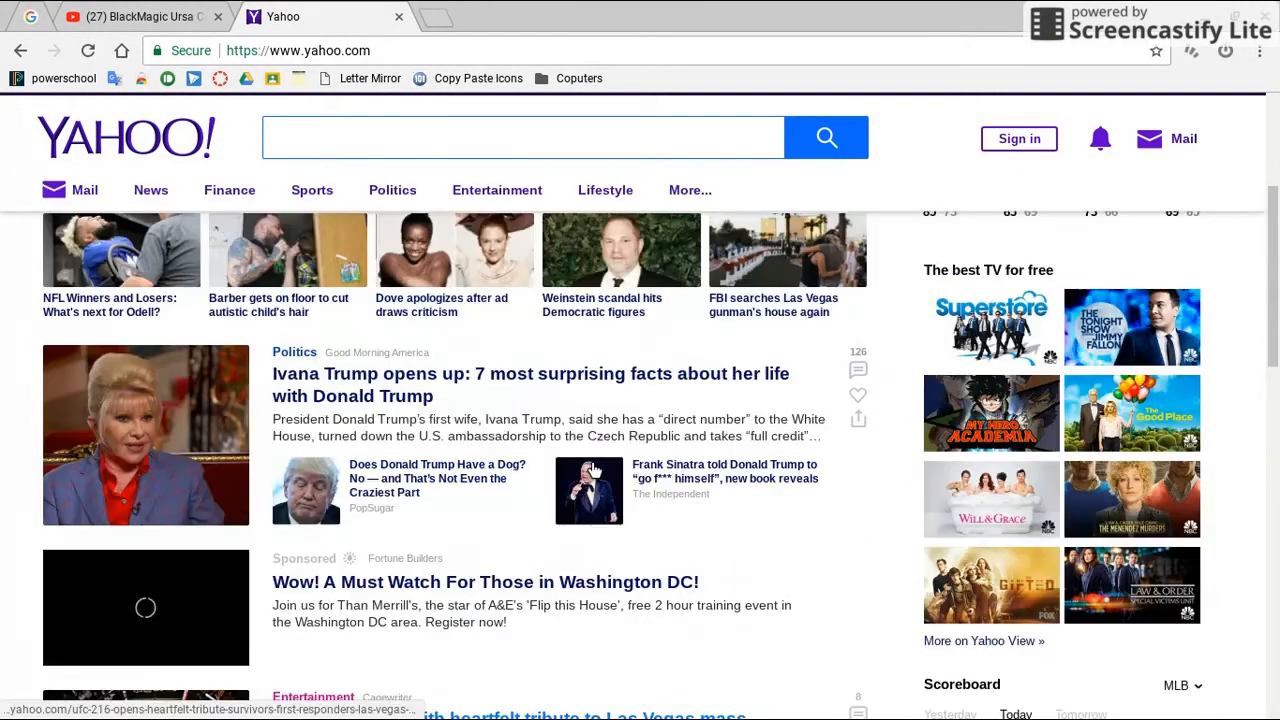
click(140, 16)
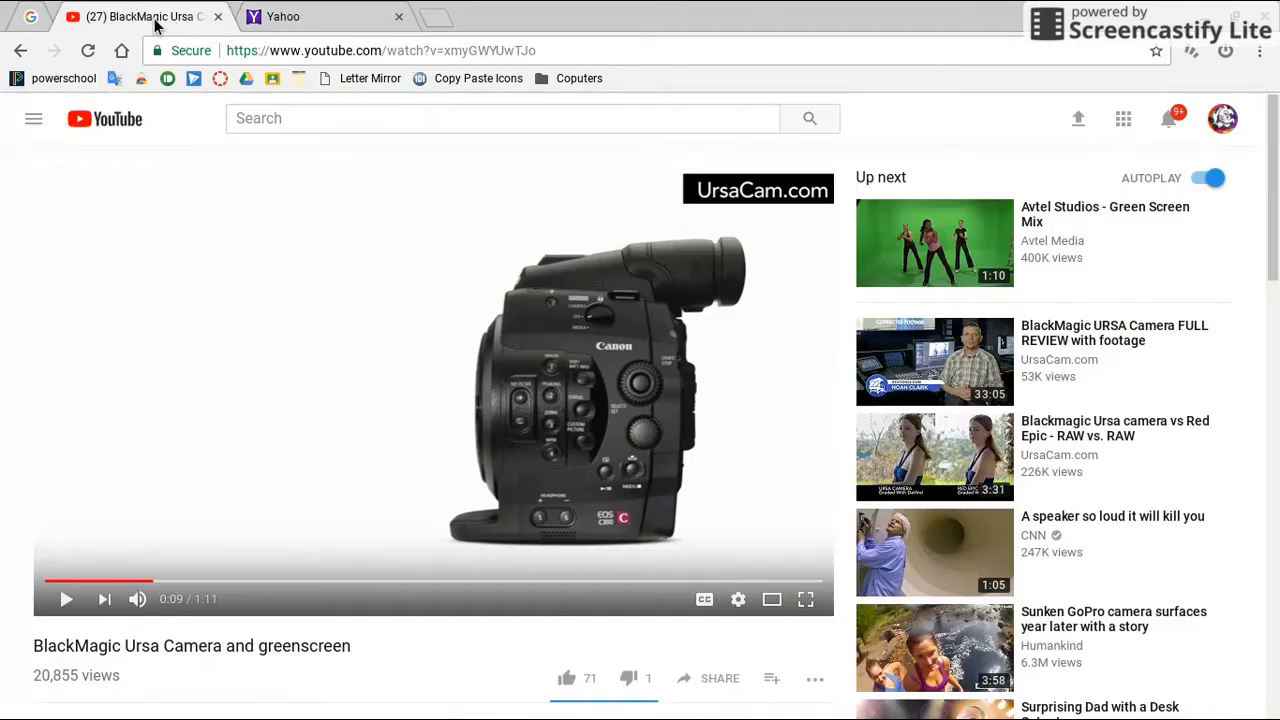
click(320, 16)
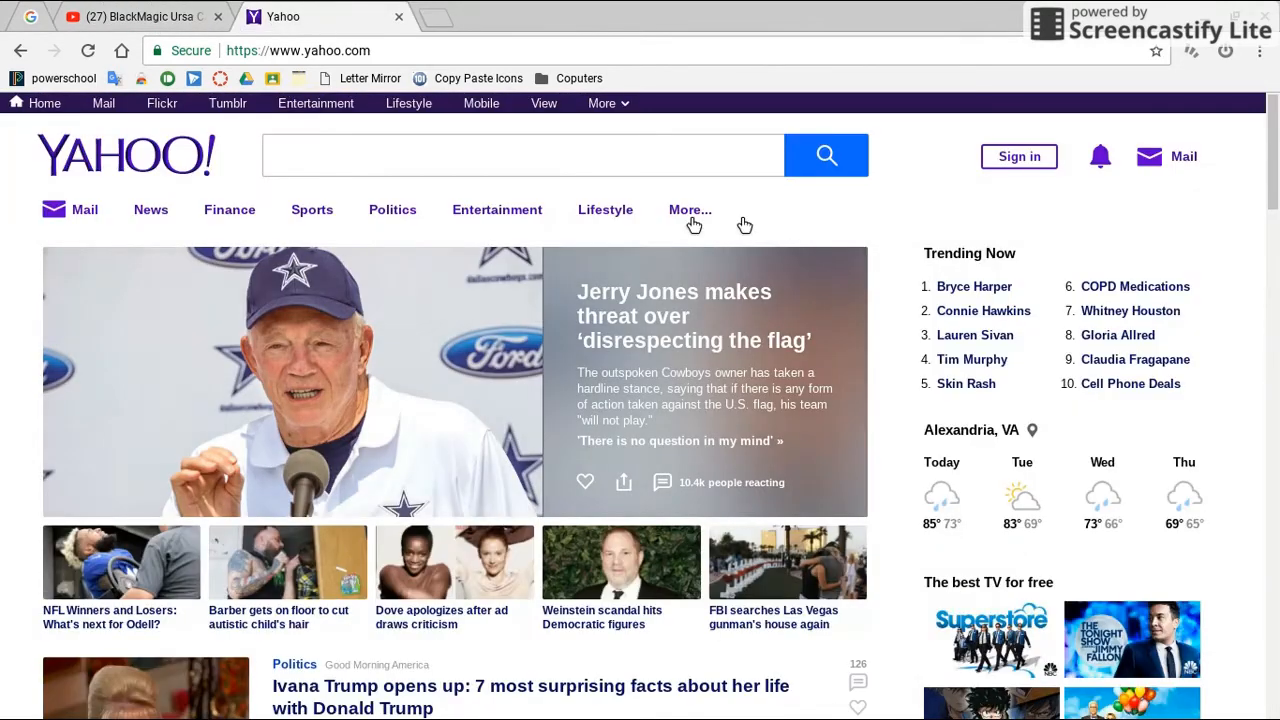
mouse_move(450, 28)
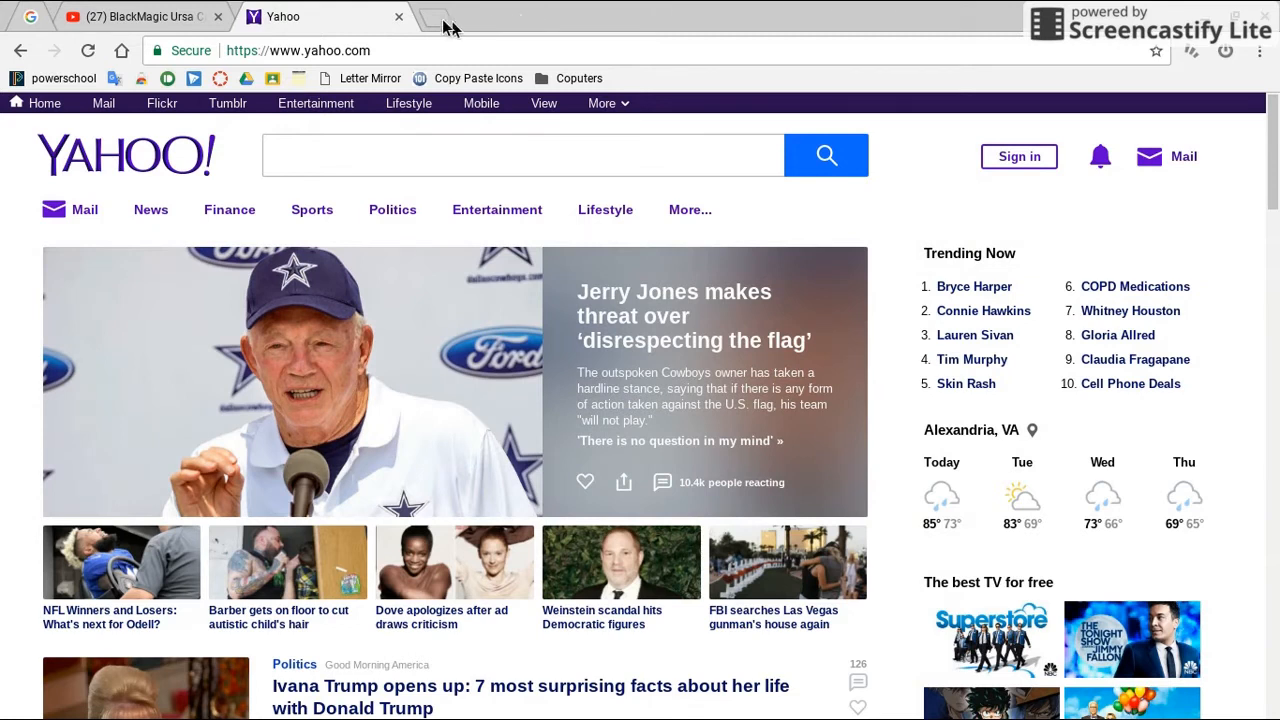
mouse_move(330, 140)
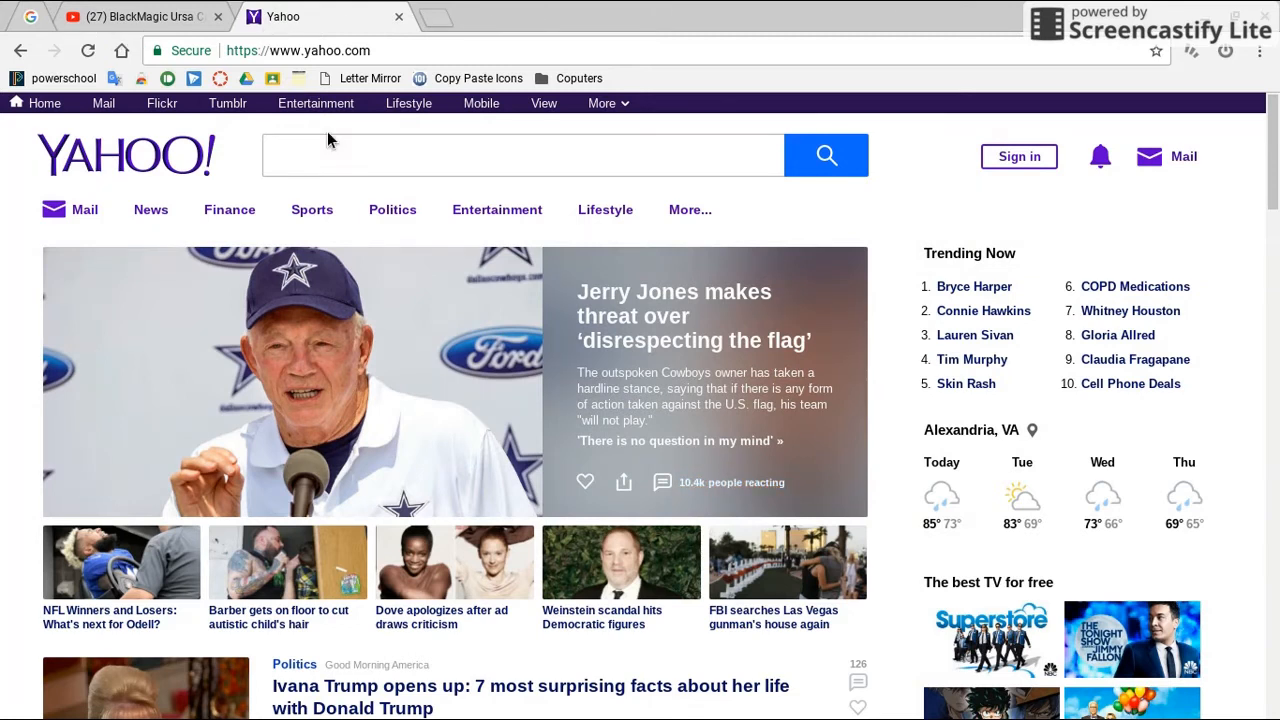
mouse_move(230, 10)
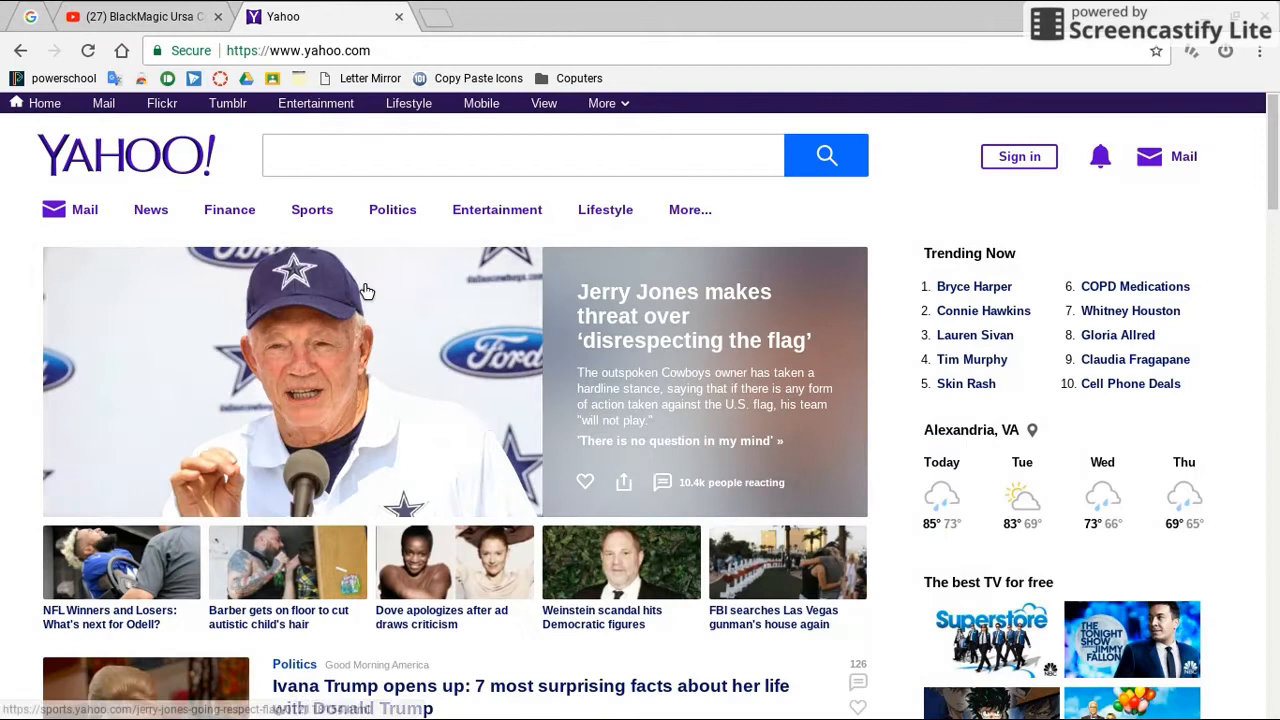
scroll(down, 3)
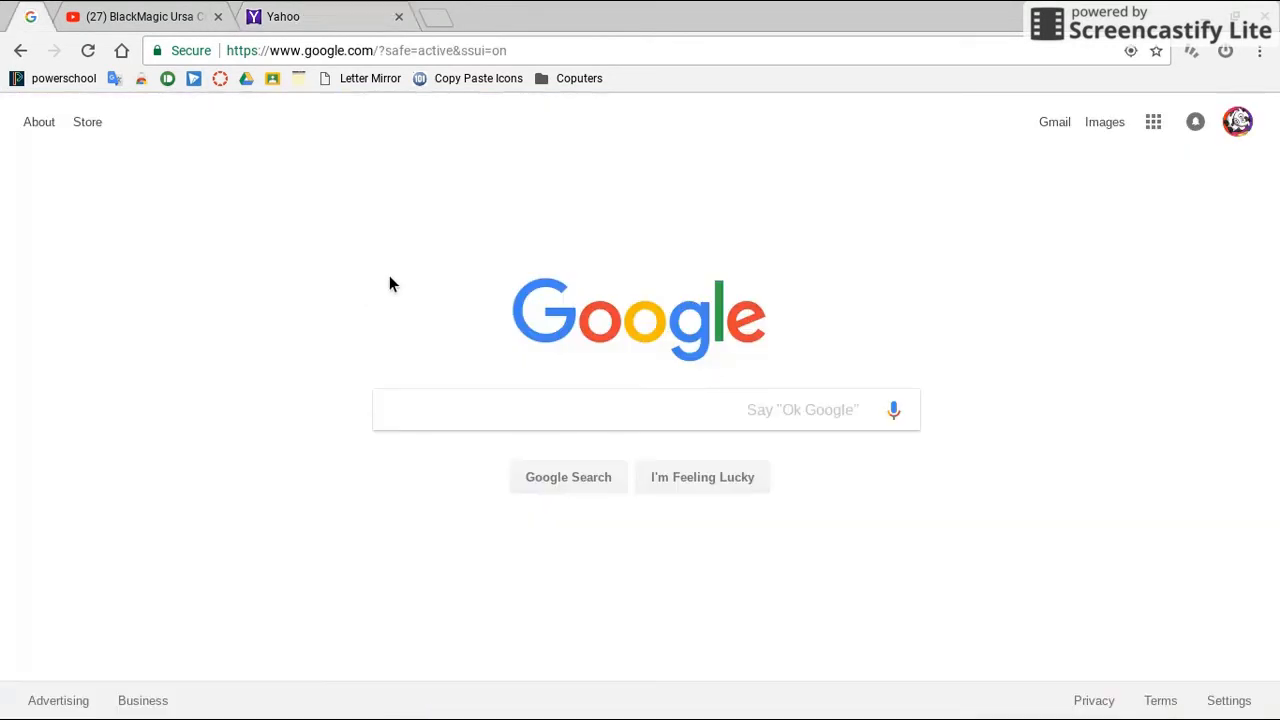
mouse_move(372, 292)
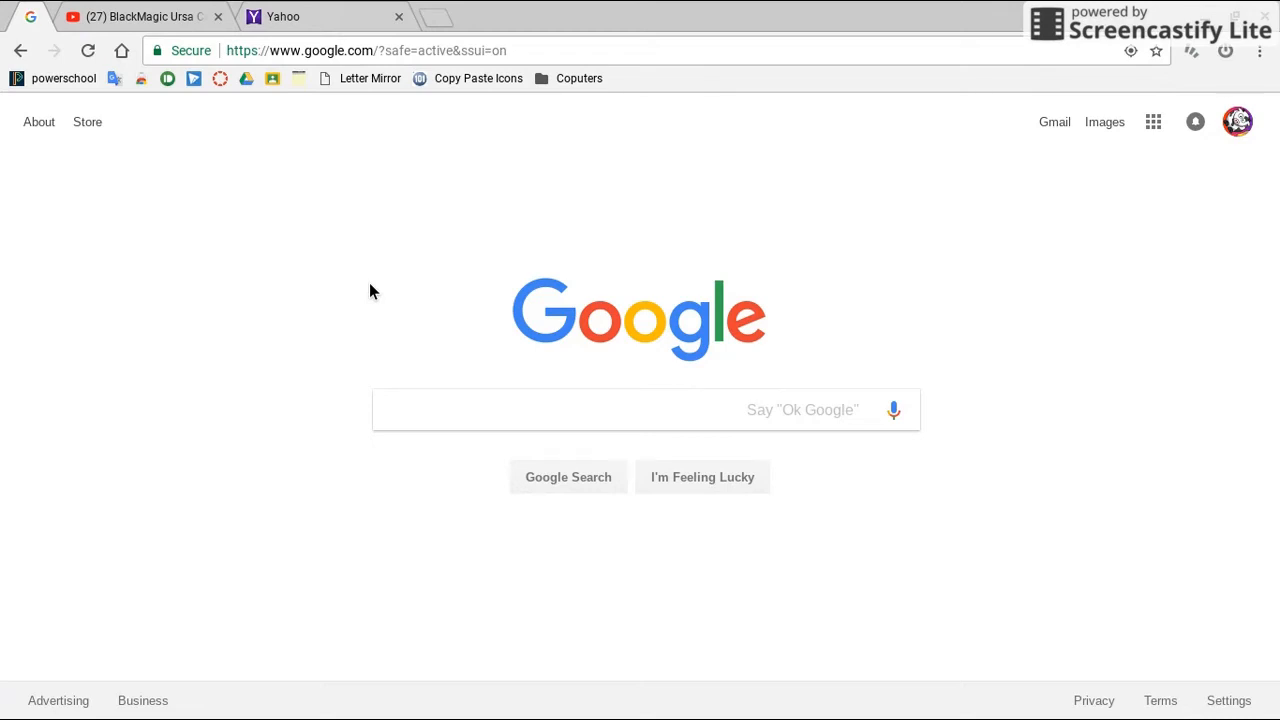
mouse_move(436, 240)
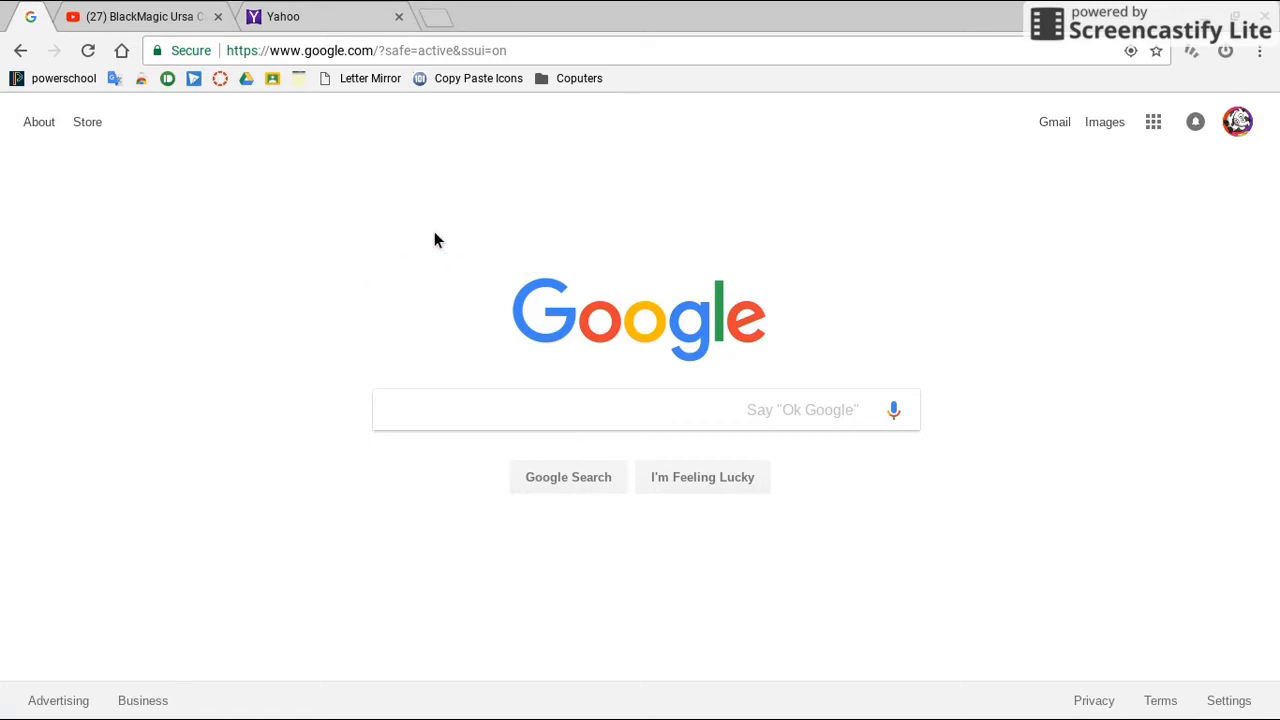